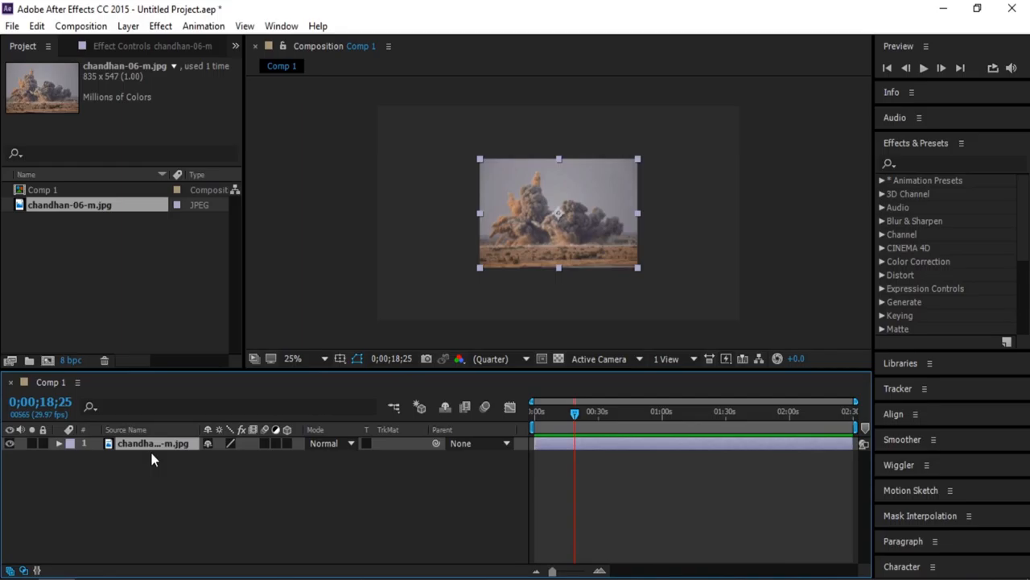
mouse_move(586, 418)
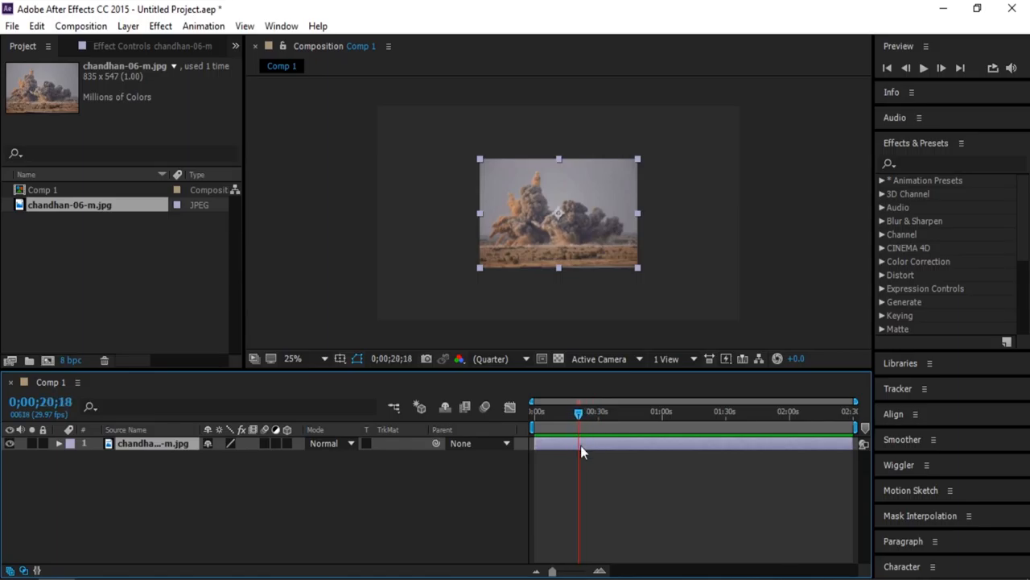
mouse_move(177, 449)
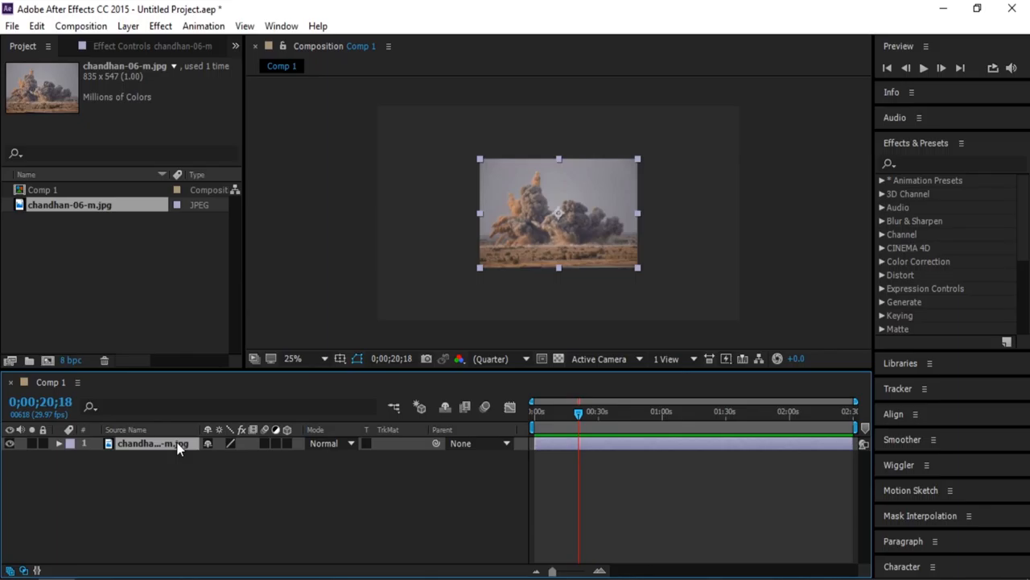
Split the image layer at the playhead twice with Ctrl+Shift+D, leaving three consecutive segments
key(ctrl+shift+d)
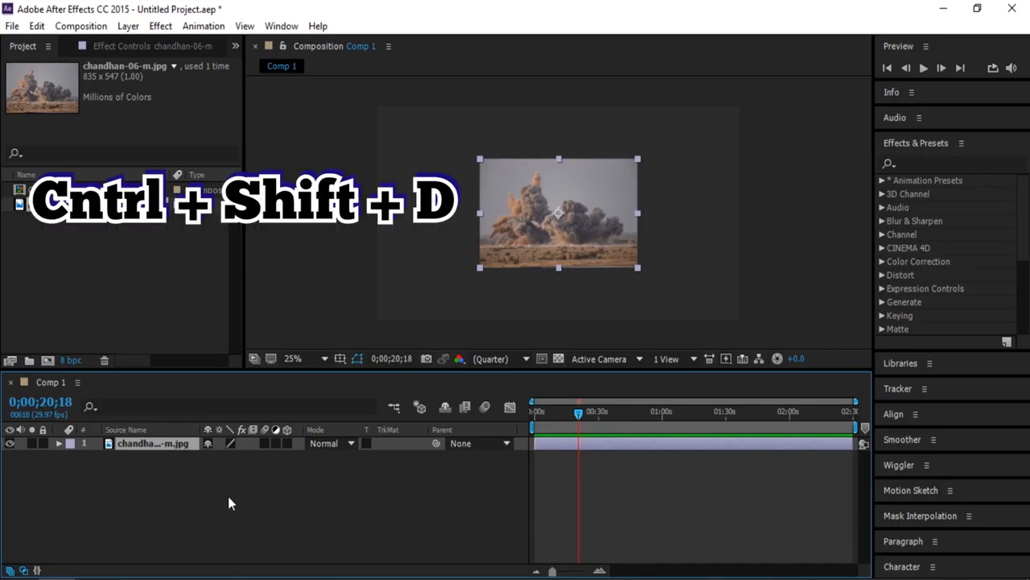
key(ctrl+shift+d)
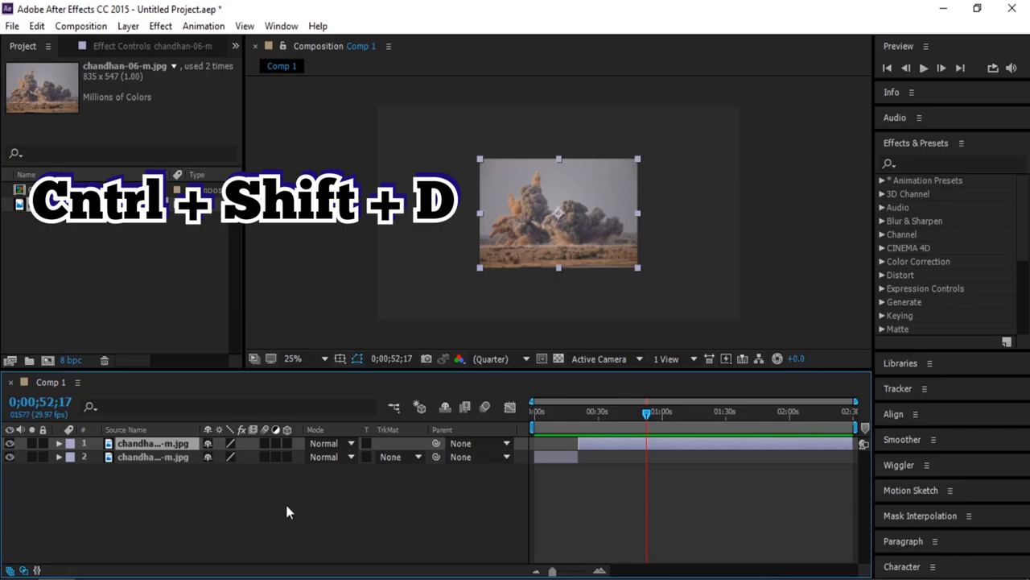
key(ctrl+shift+d)
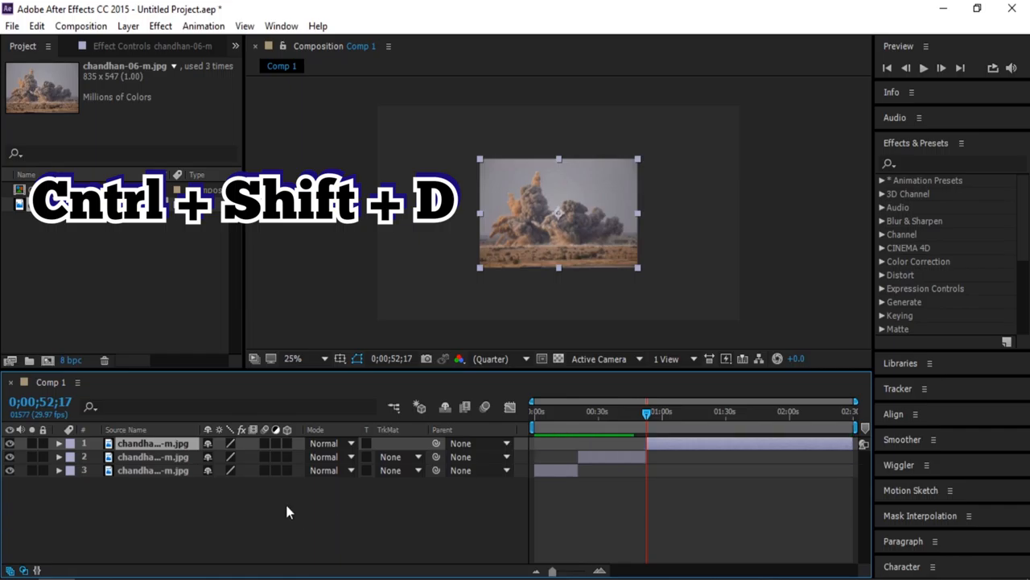